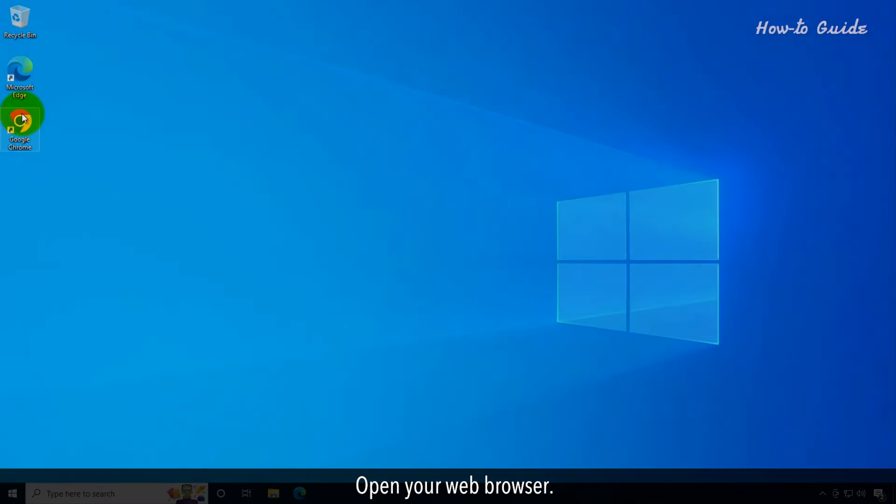
Launch Google Chrome and go to facebook.com
double_click(20, 118)
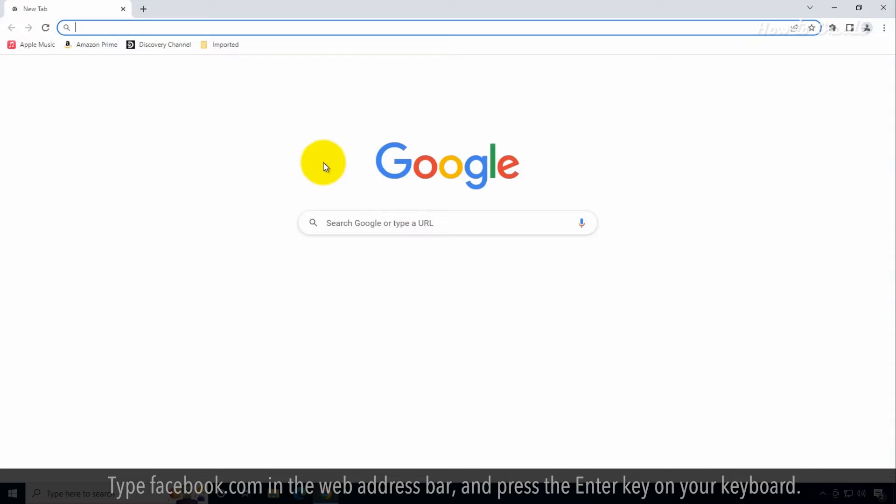
type("faceb")
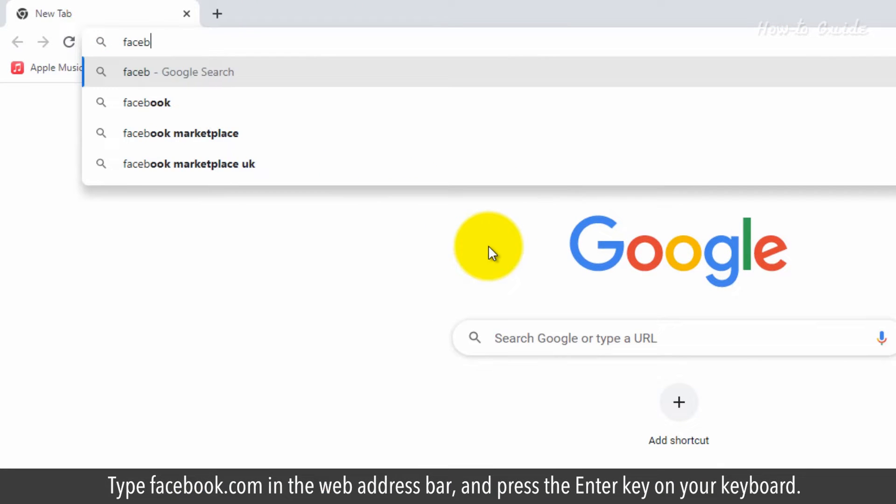
type("ook.com")
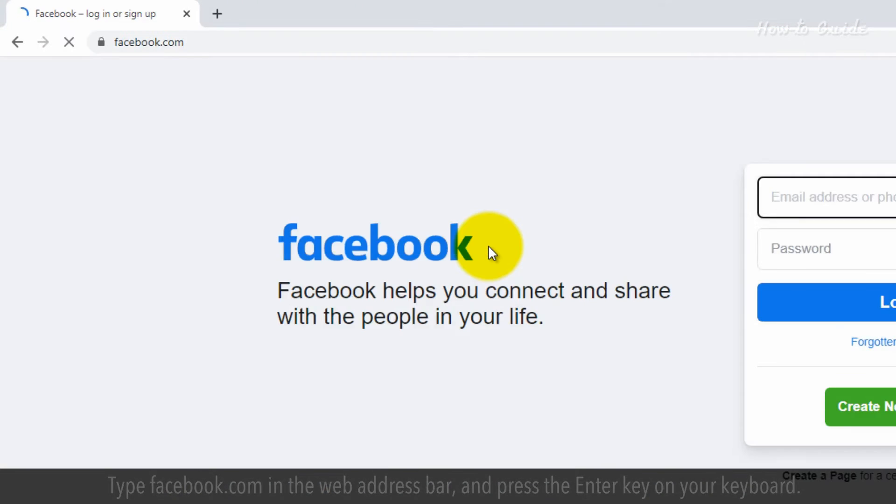
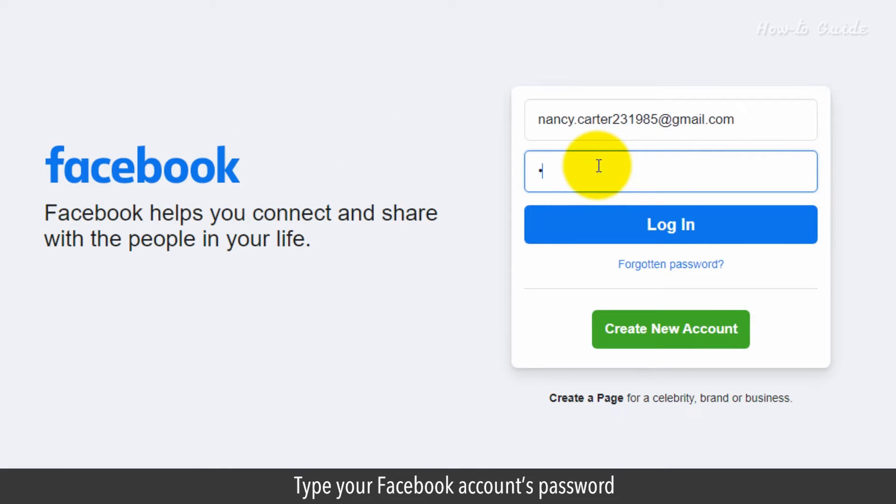
type("password")
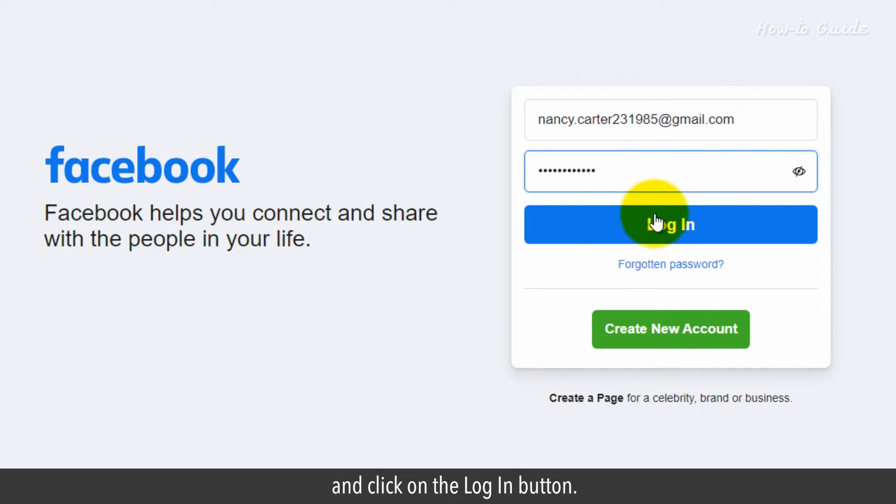
left_click(670, 224)
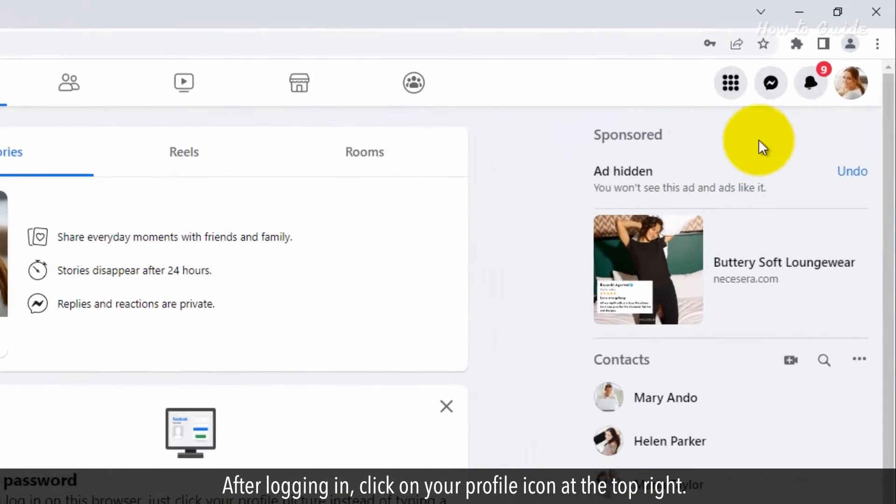
Go to Settings through the profile menu's Settings & privacy
left_click(851, 82)
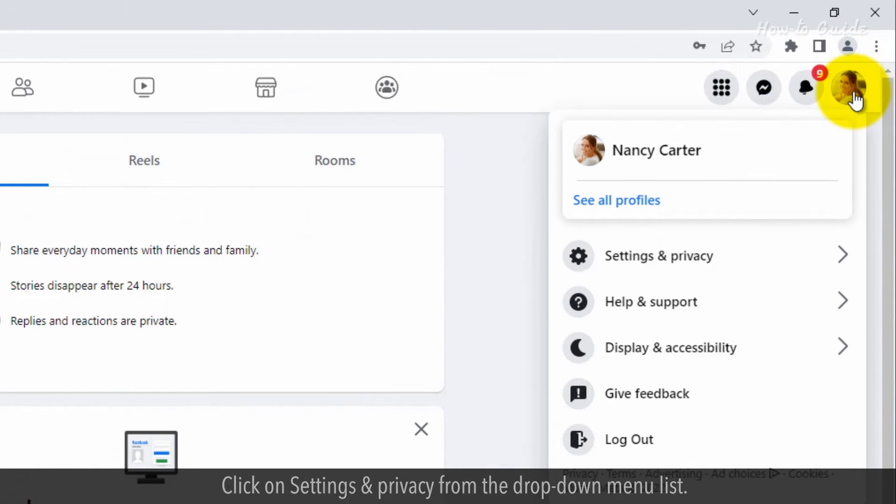
left_click(659, 255)
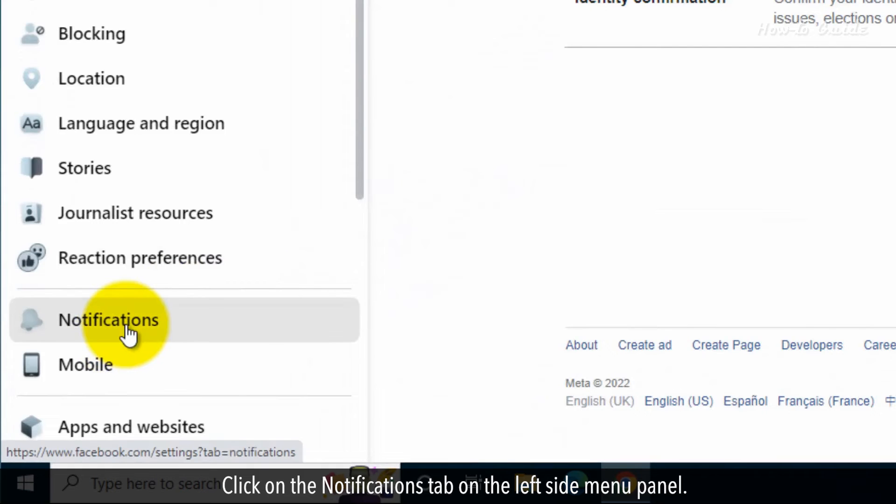
Open Notifications settings and scroll to How you receive notifications
left_click(109, 320)
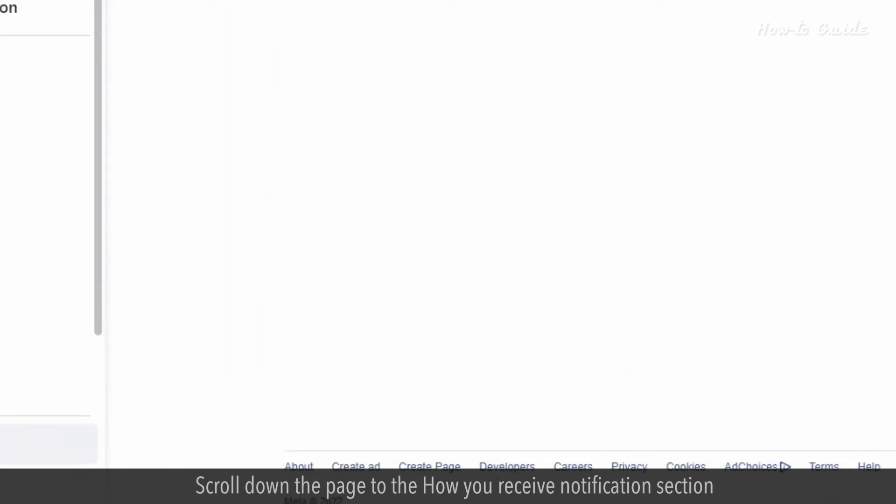
scroll("down", 3)
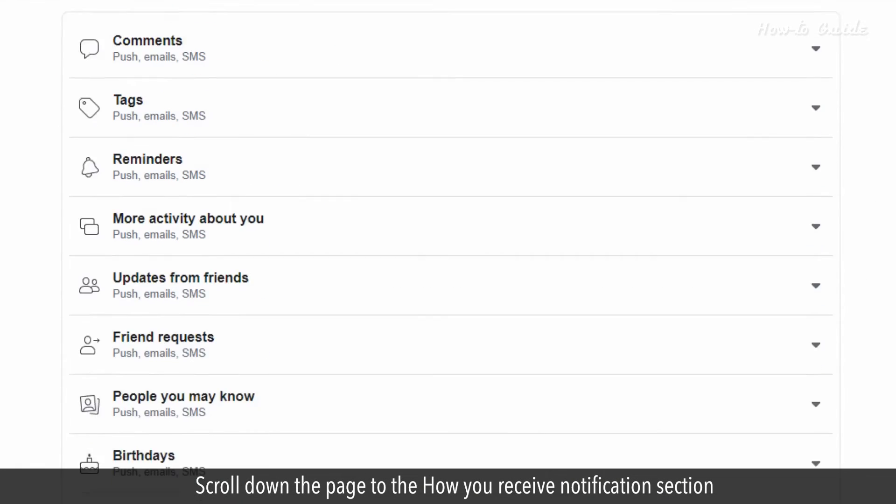
scroll("down", 3)
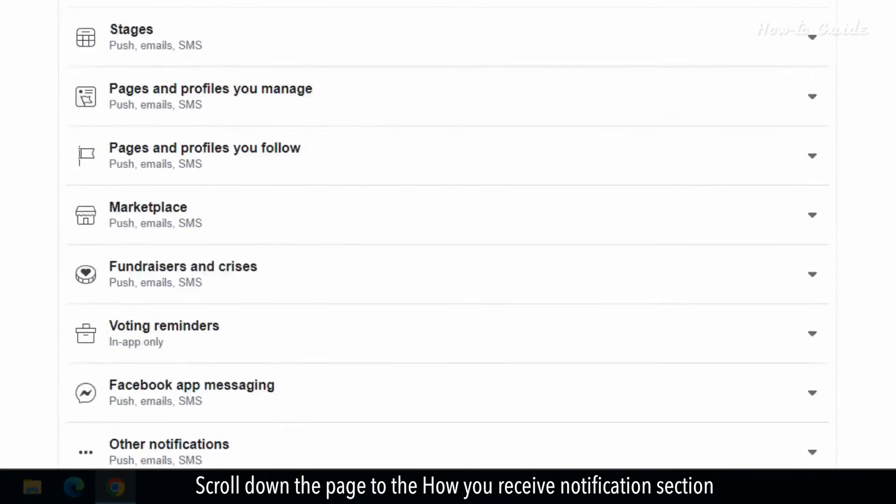
scroll("down", 3)
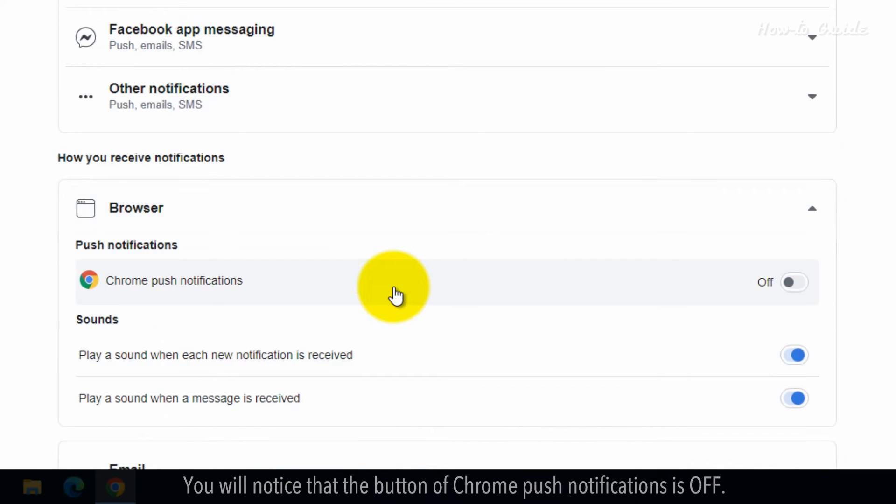
mouse_move(795, 282)
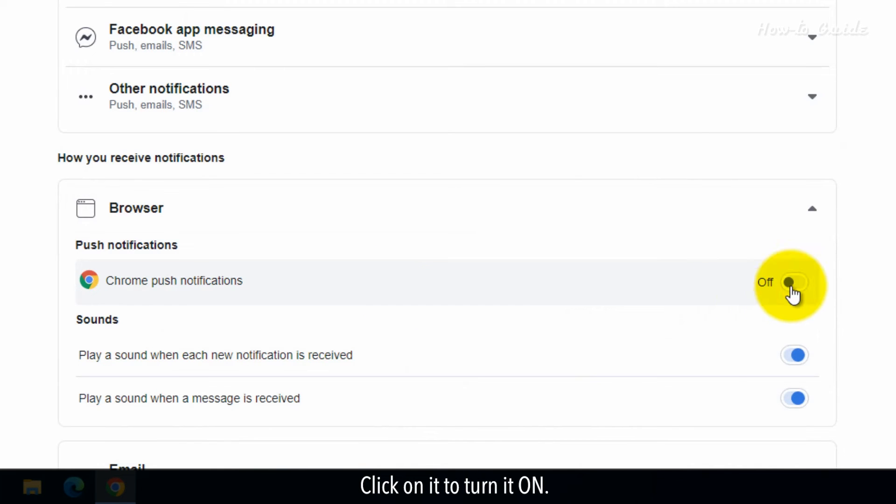
Switch on Chrome push notifications and allow facebook.com to show notifications
left_click(793, 282)
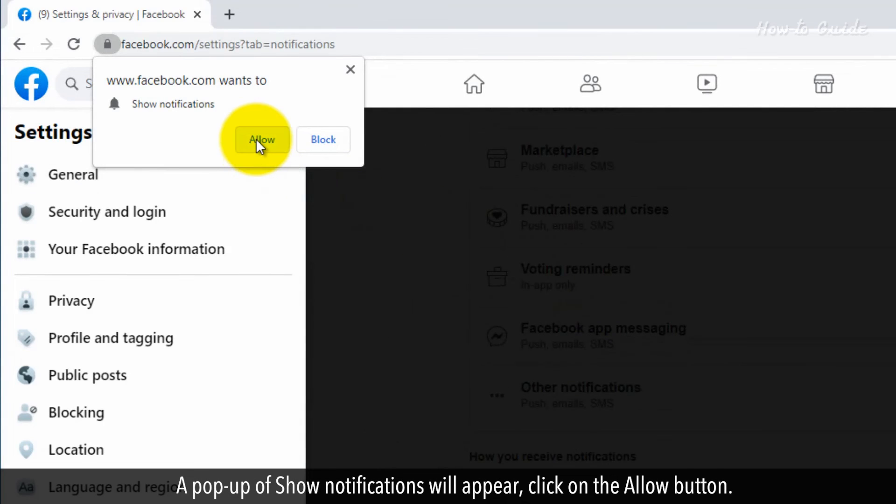
left_click(261, 139)
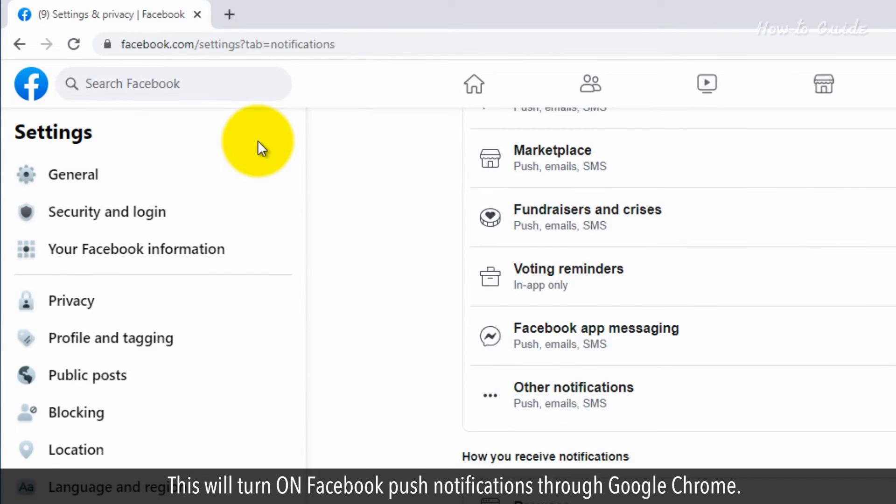
scroll("down", 3)
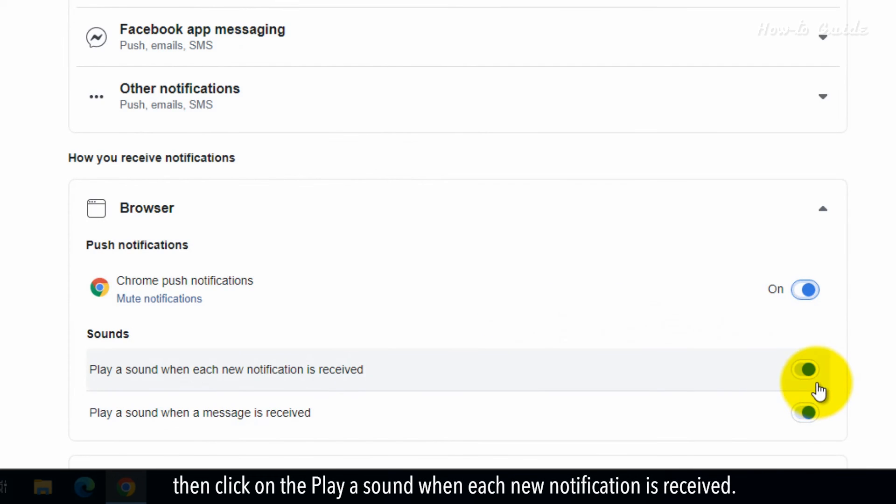
Turn off the new notification sound and the message sound toggles
left_click(805, 369)
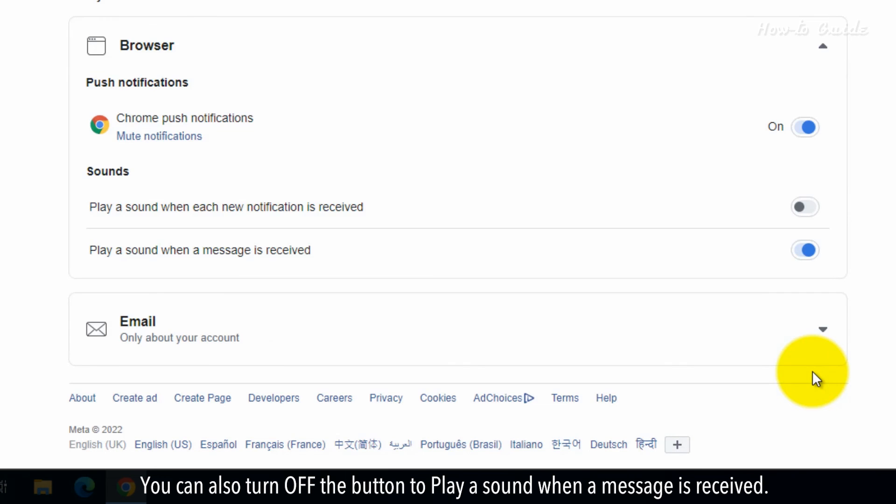
left_click(804, 250)
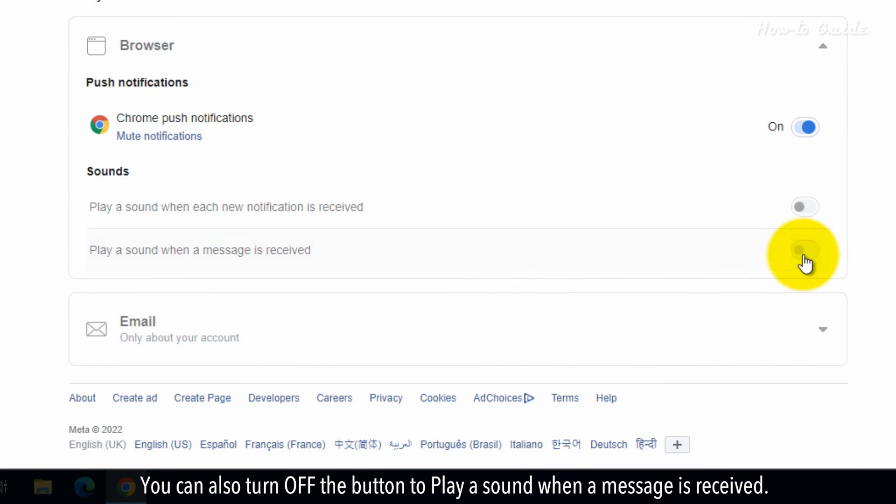